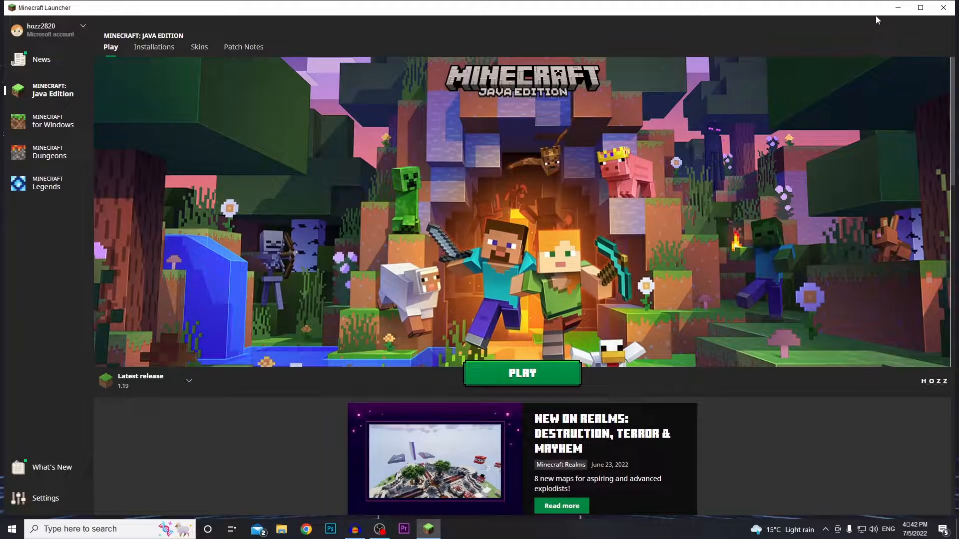
mouse_move(605, 16)
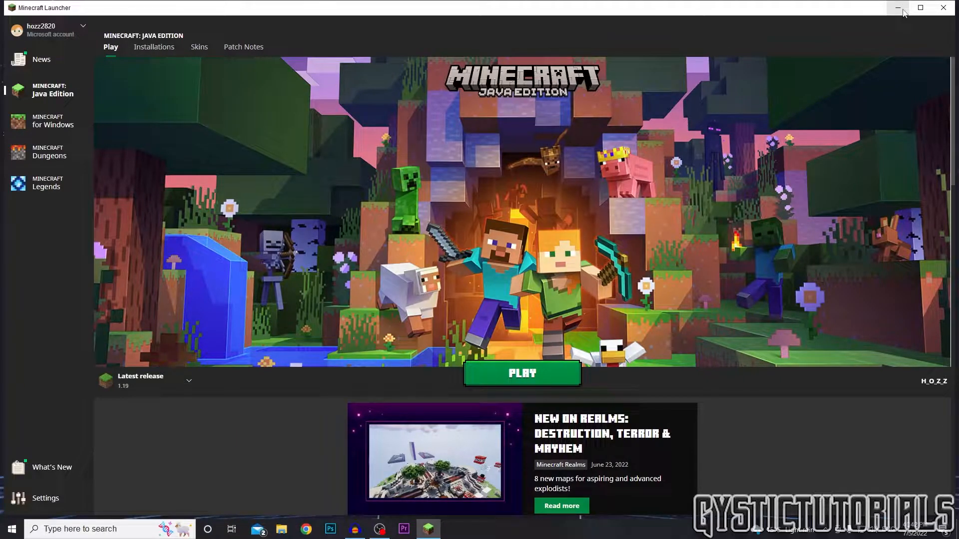
Minimize the Minecraft Launcher window so it stays running in the taskbar.
click(897, 8)
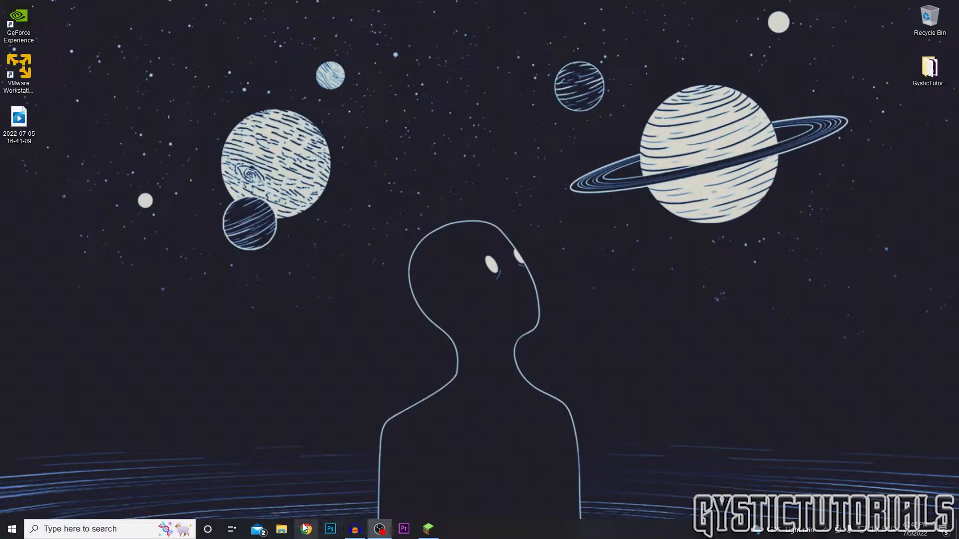
Search 'minecraft 1.19 texture packs' in Chrome and open results in new tabs.
click(306, 529)
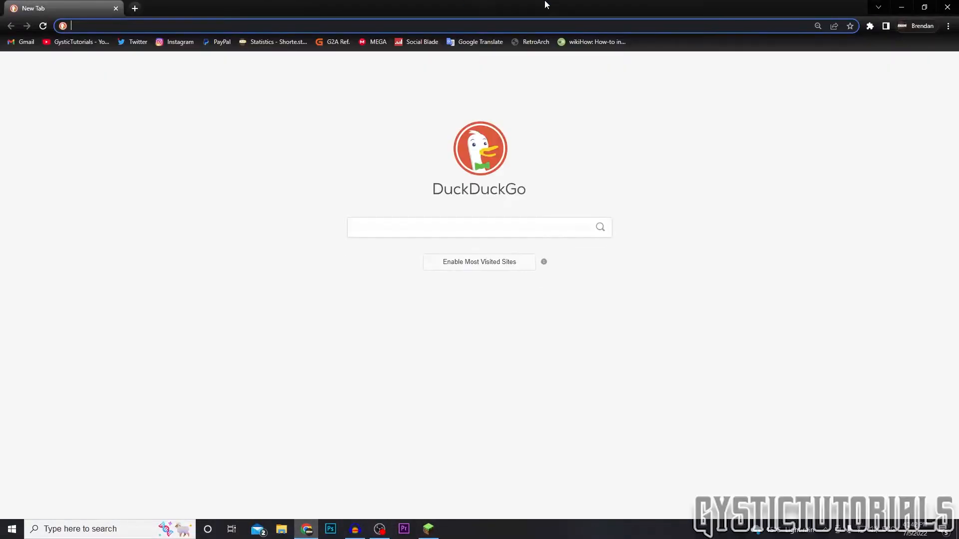
text(minecraft)
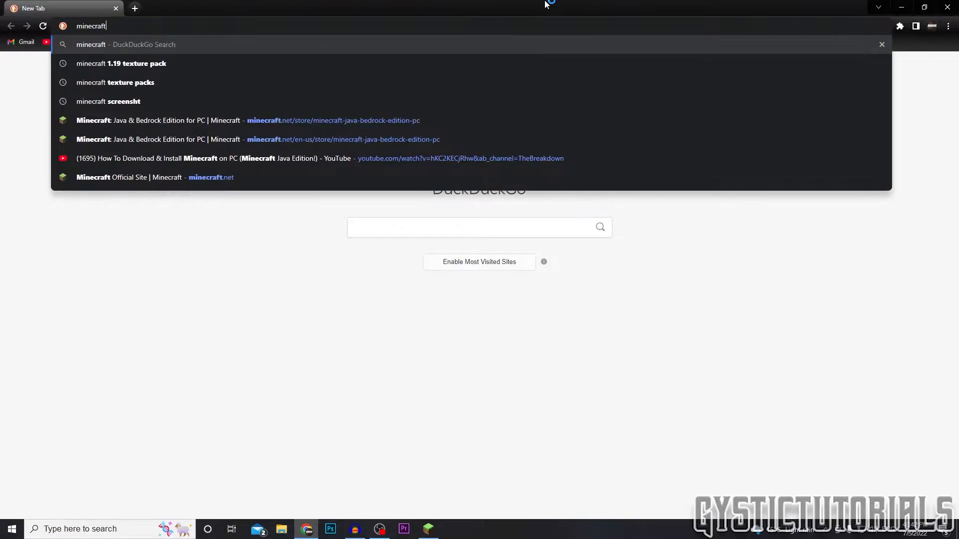
mouse_move(219, 52)
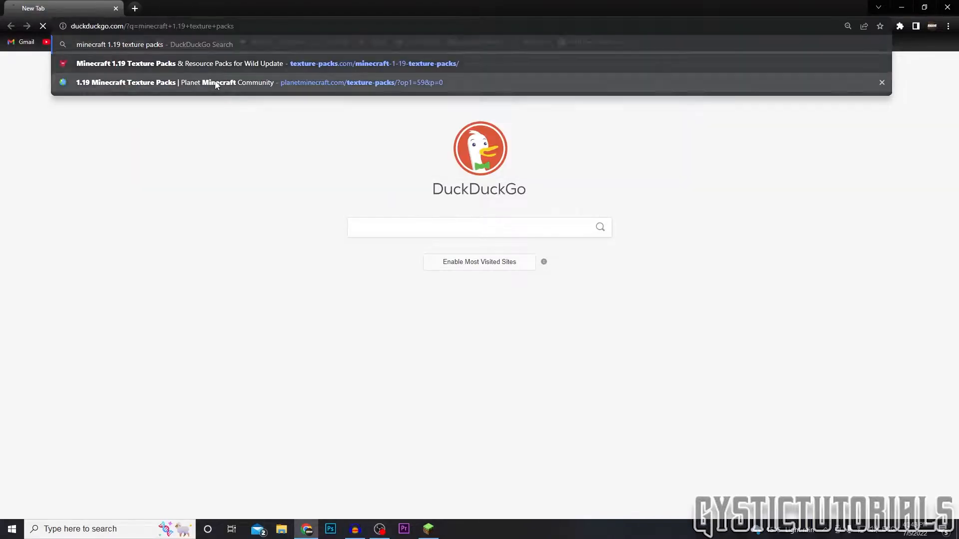
right_click(204, 128)
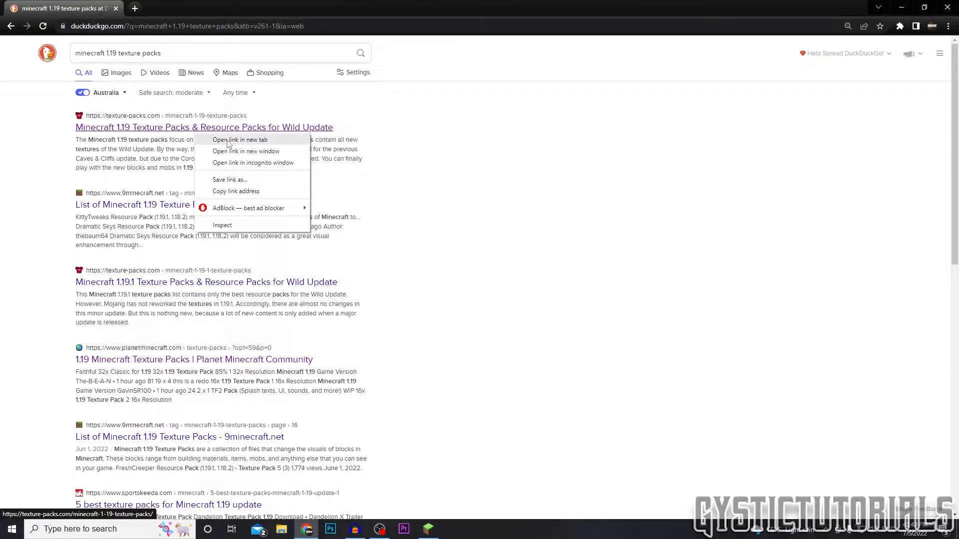
click(240, 139)
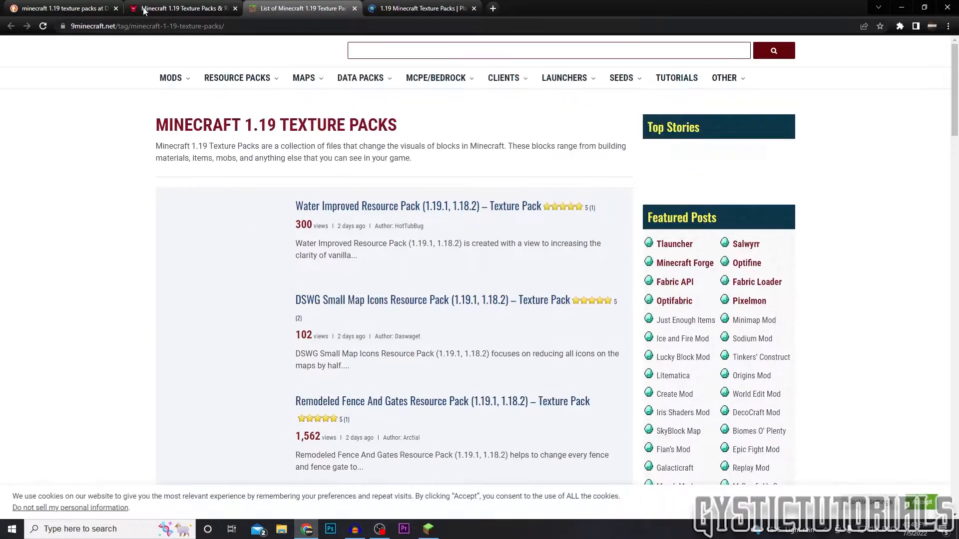
Follow the MS Painted pack's 'Download from Server 1' link for Minecraft 1.19.1, 1.19.
scroll(down, 3)
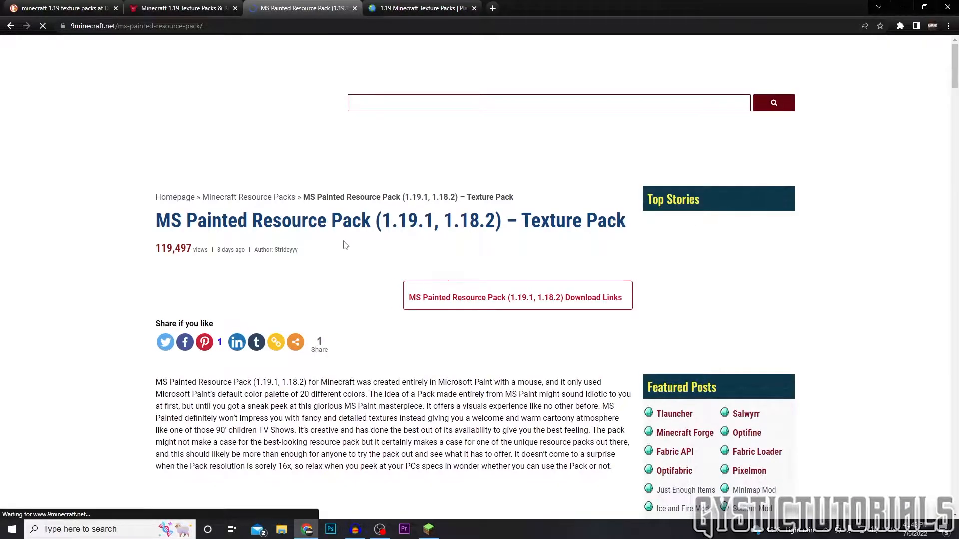
click(516, 297)
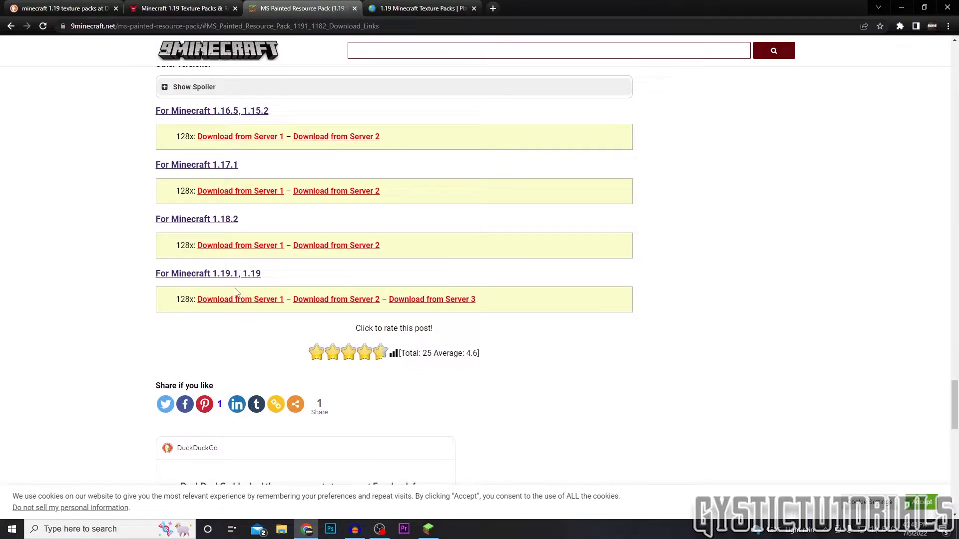
click(240, 299)
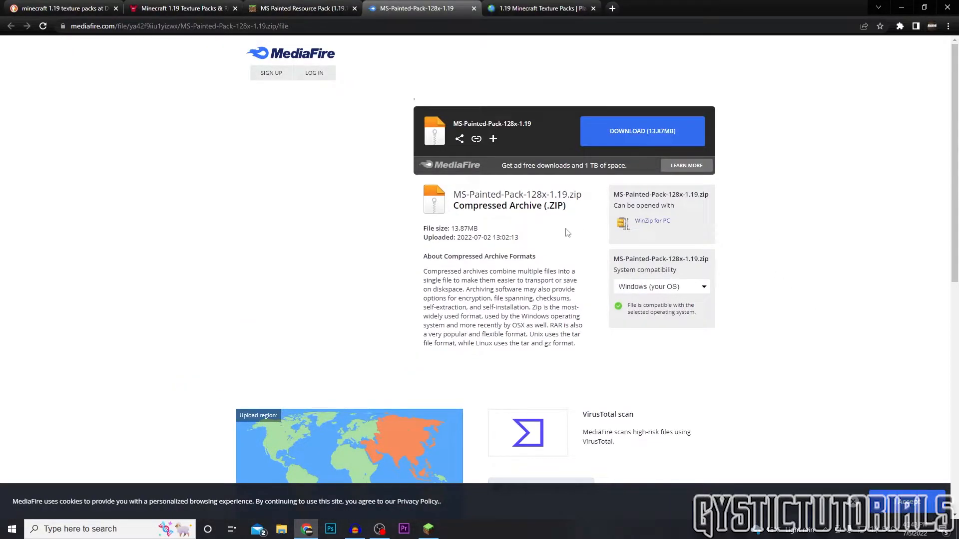
Download MS-Painted-Pack-128x-1.19.zip (13.87MB) from MediaFire and switch to the Minecraft window.
scroll(down, 3)
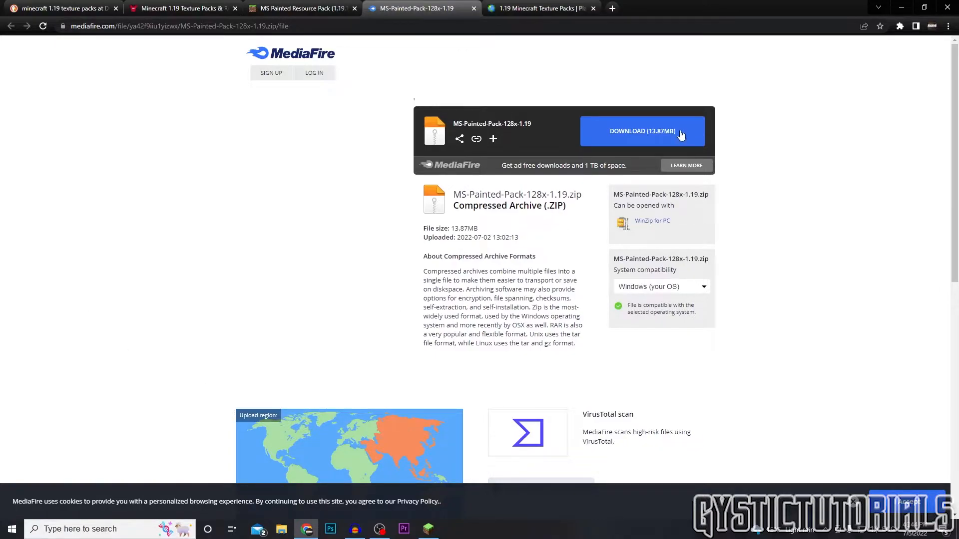
click(642, 131)
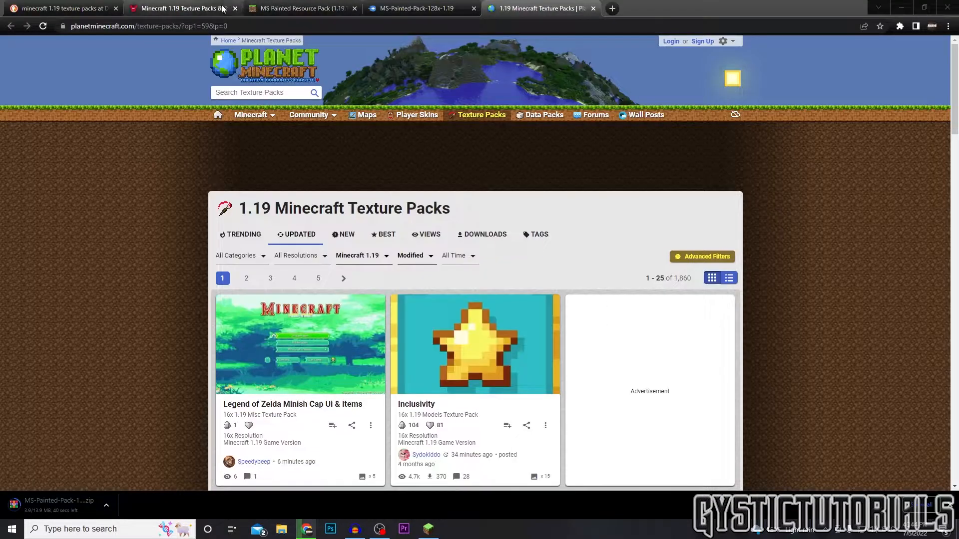
click(300, 8)
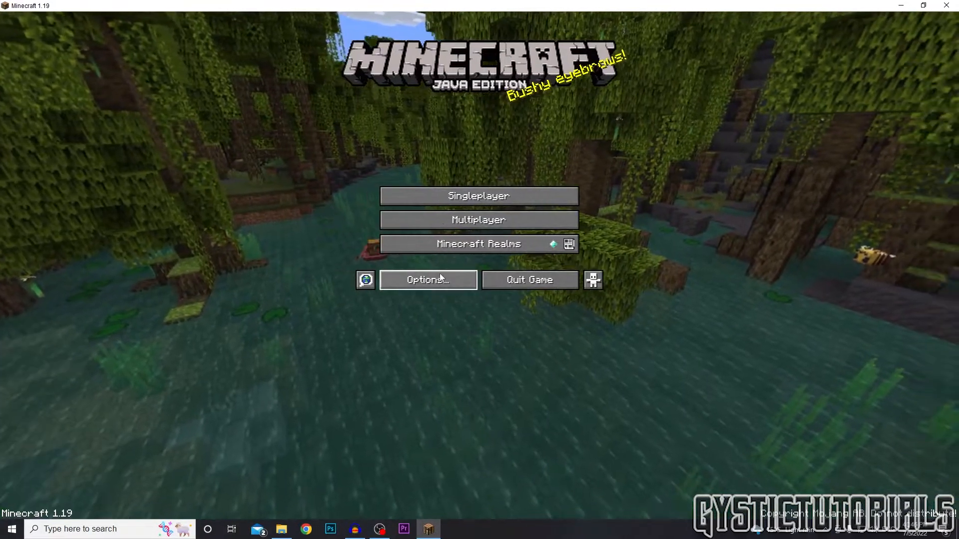
Open Options, then the Resource Packs screen showing Default and Programmer Art.
click(427, 279)
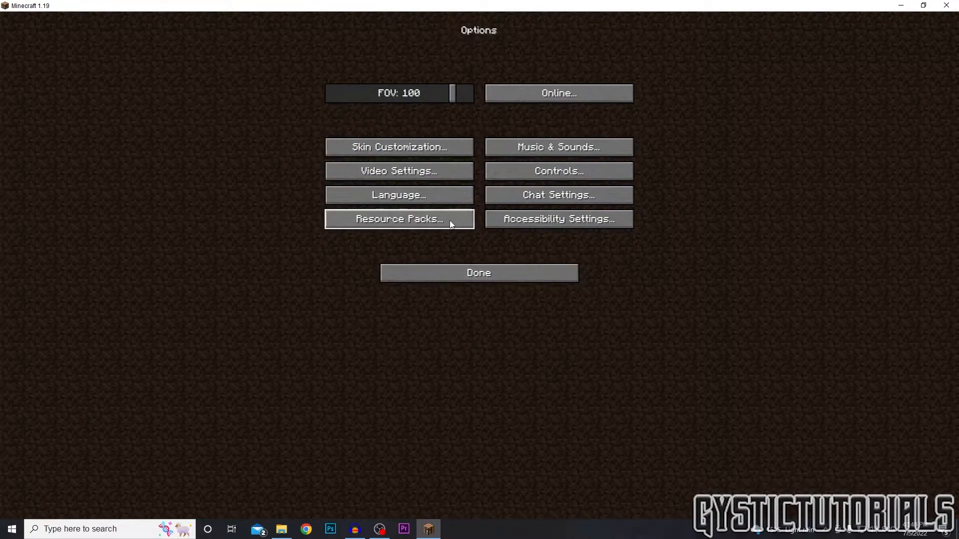
click(398, 219)
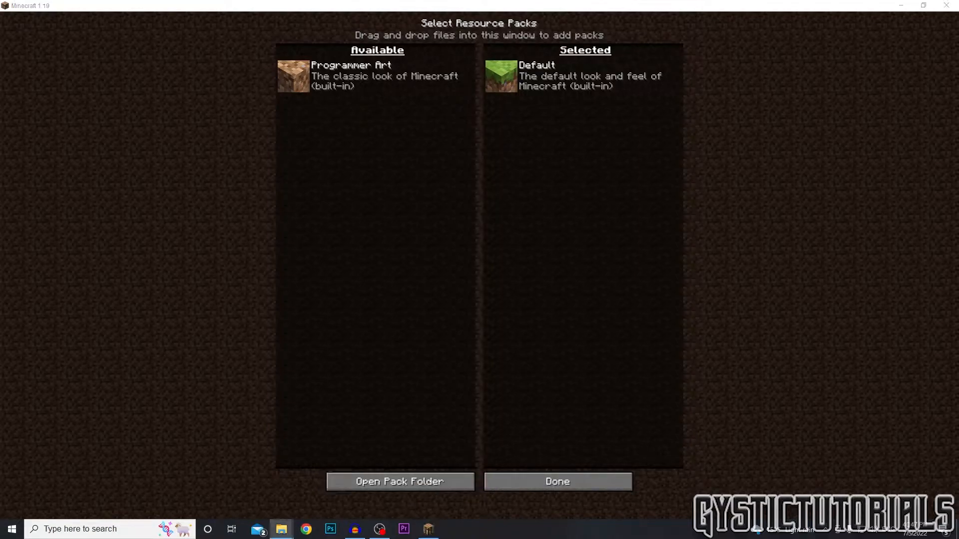
Move the MS-Painted-Pack-128x-1.19 zip into the .minecraft\resourcepacks folder.
click(398, 481)
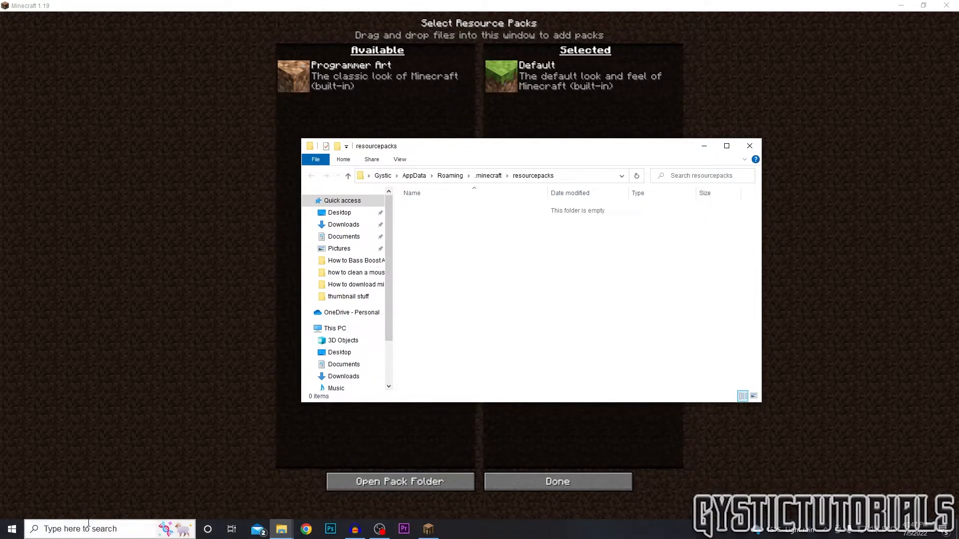
click(110, 529)
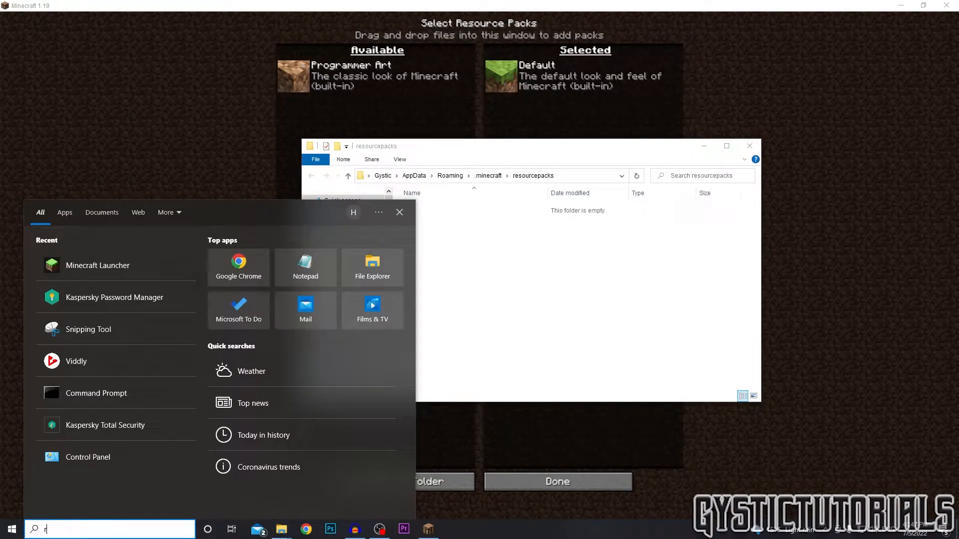
text(un)
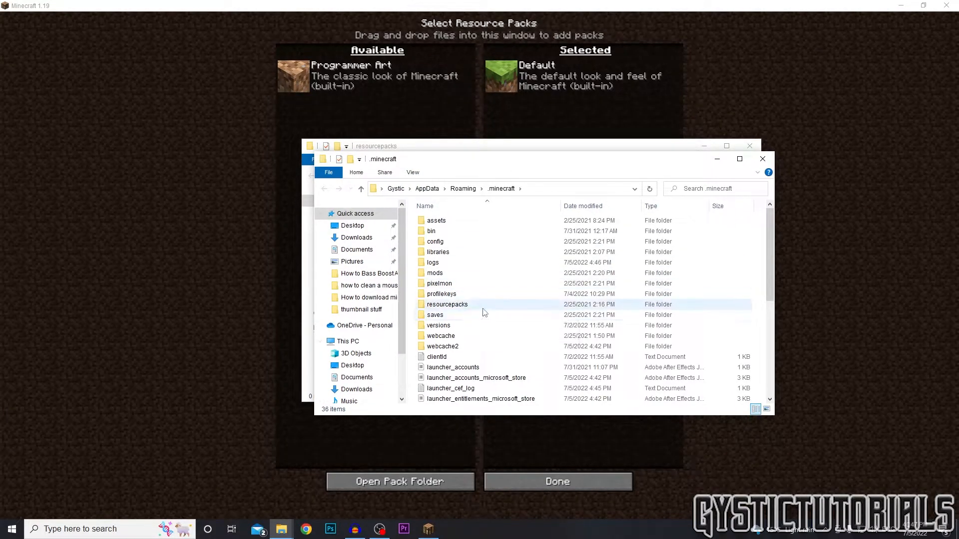
double_click(447, 304)
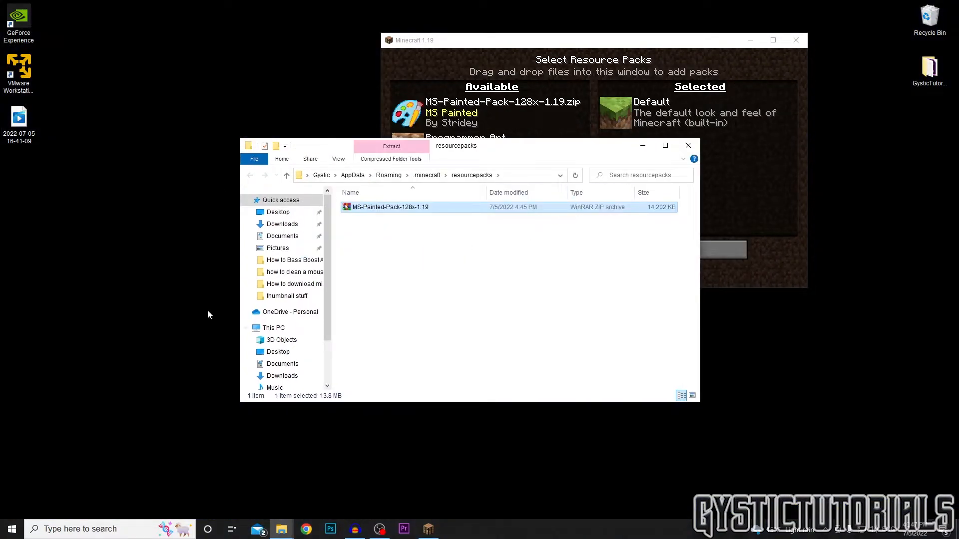
mouse_move(548, 390)
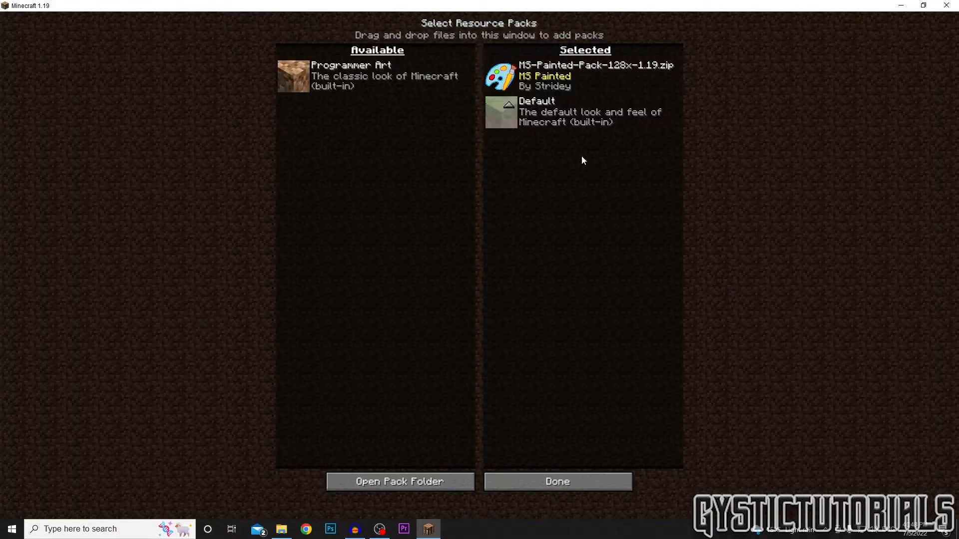
Confirm the MS Painted selection with Done on Resource Packs and Options screens.
click(556, 481)
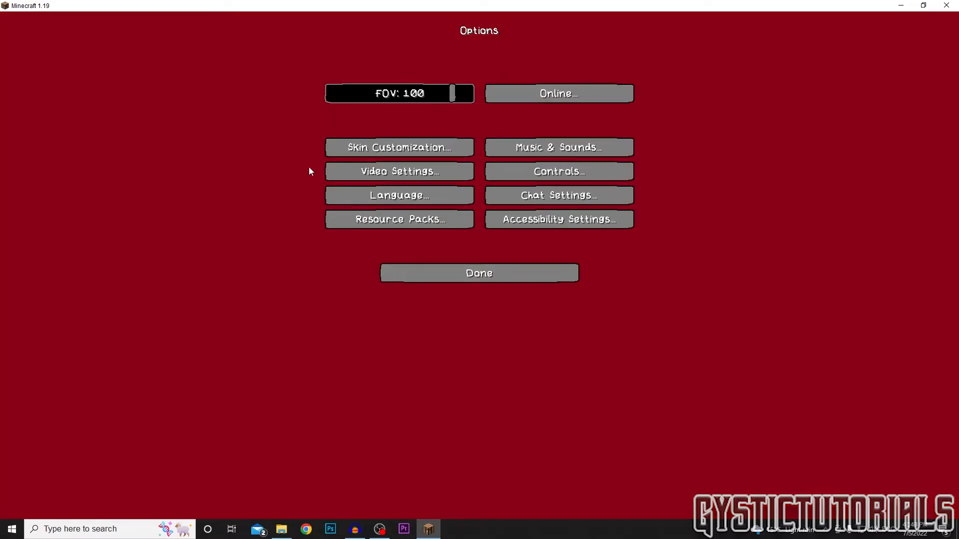
click(479, 272)
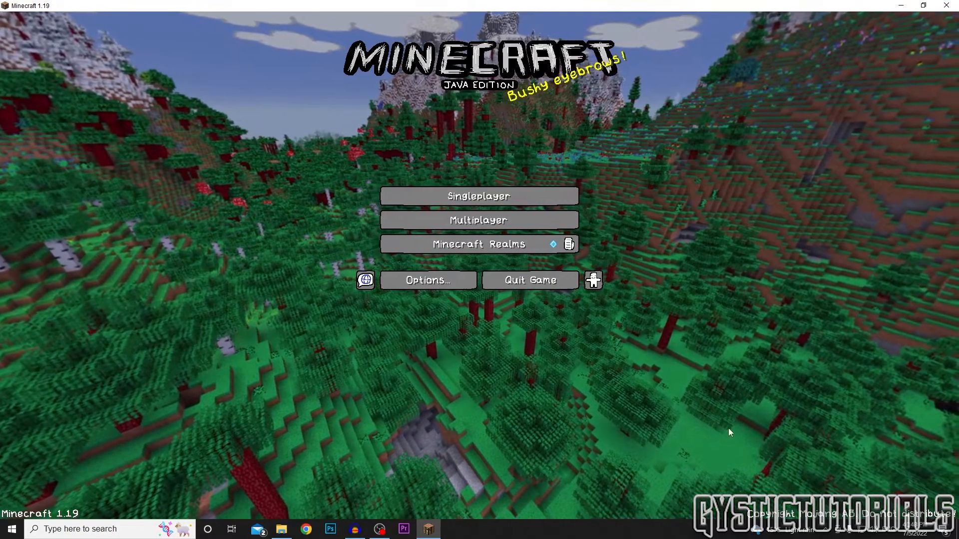
Choose the New World save in Singleplayer and start loading it.
click(478, 196)
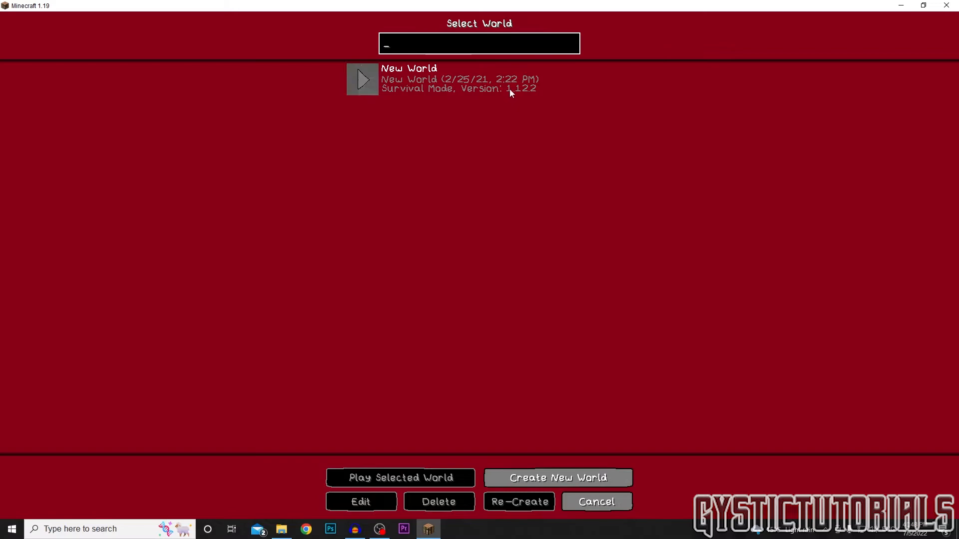
click(399, 478)
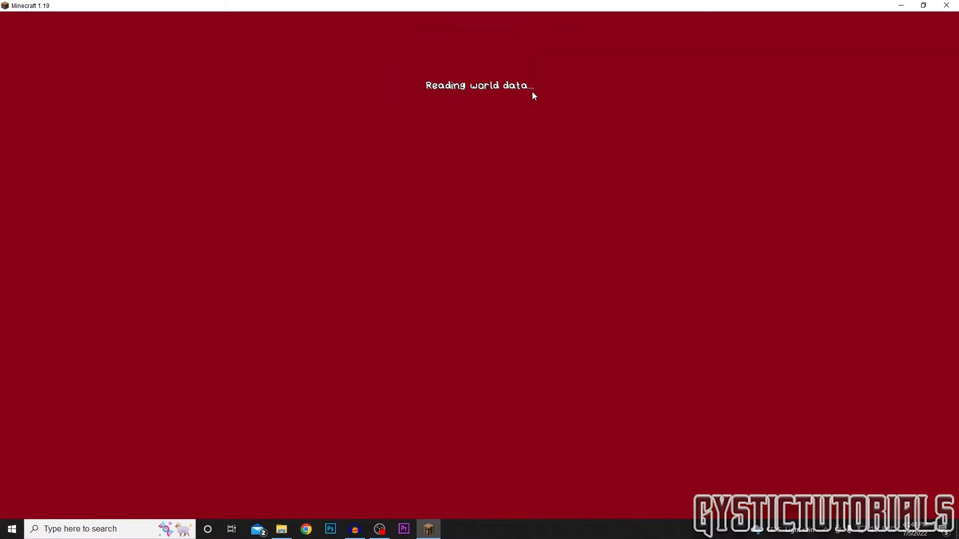